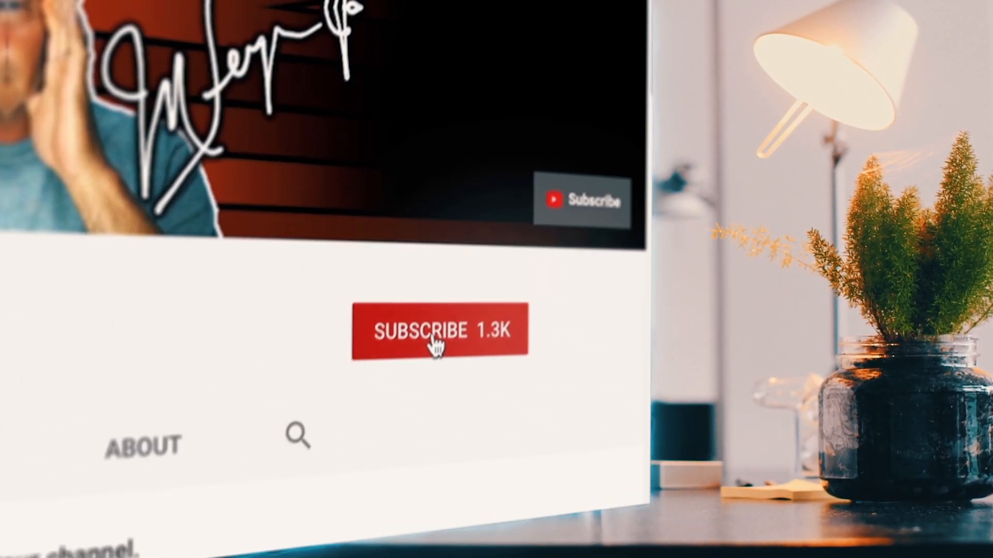
Go to the OBS Virtualcam 2.0.5 plugin page on the OBS forums.
left_click(438, 329)
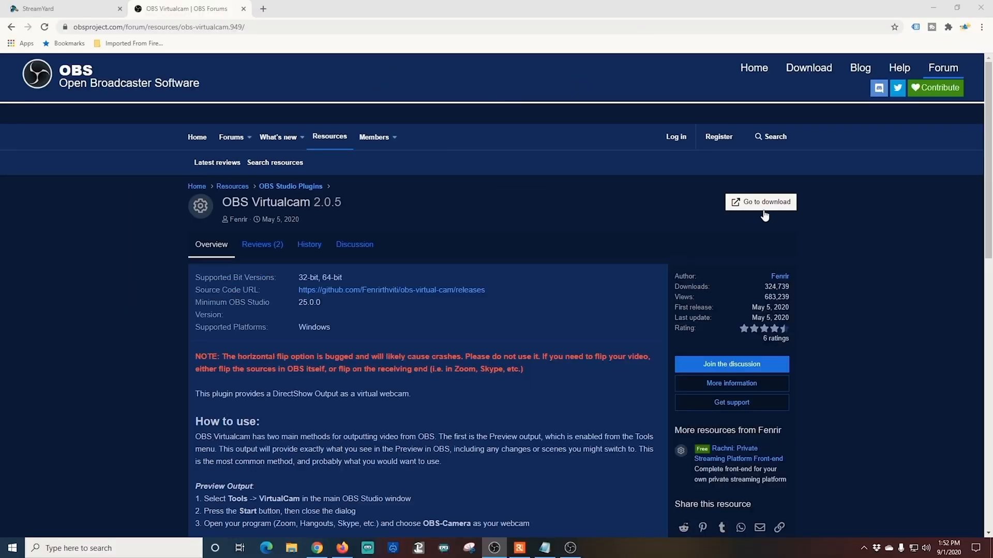
Run the Voicemeeter setup from the VB-Audio Banana page and bring up the Start menu.
left_click(763, 201)
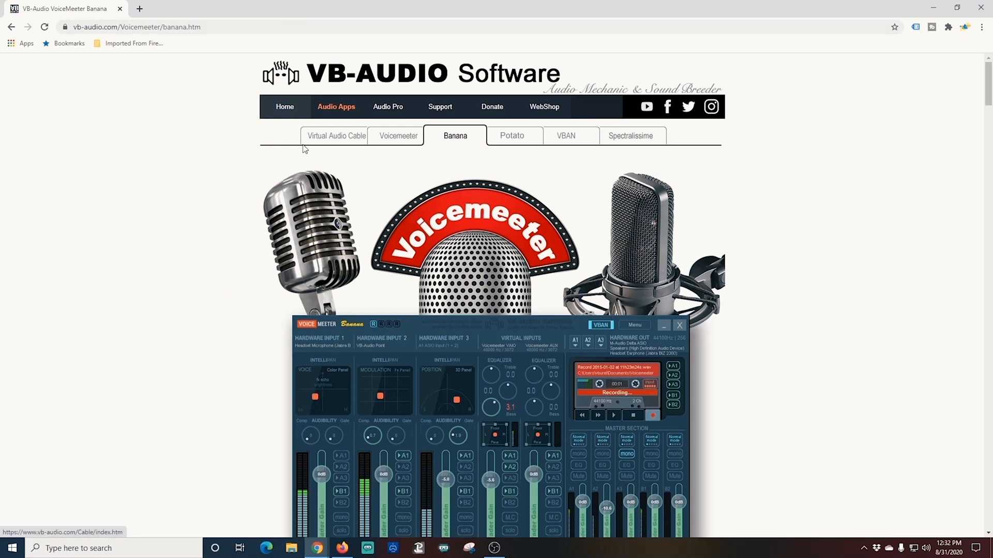
scroll("down", 3)
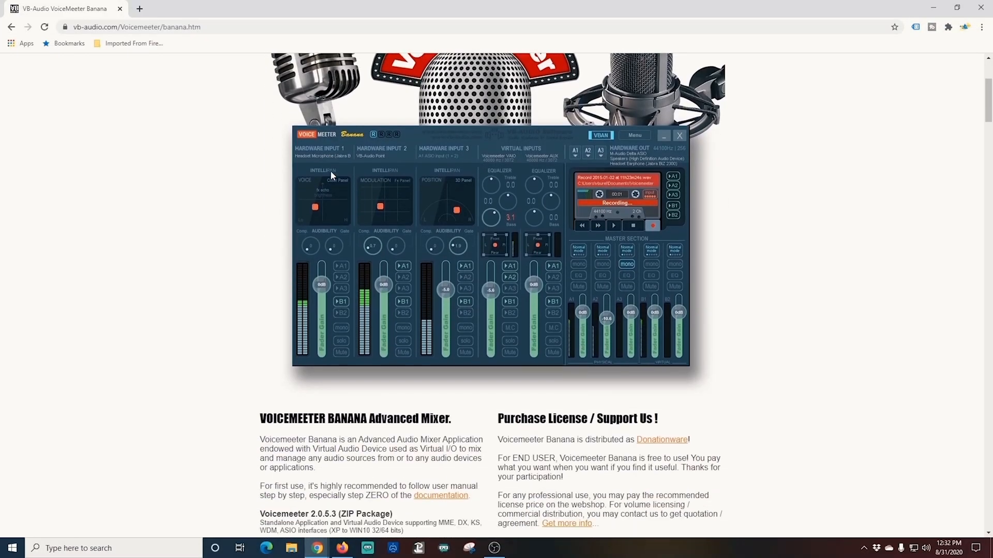
scroll("down", 3)
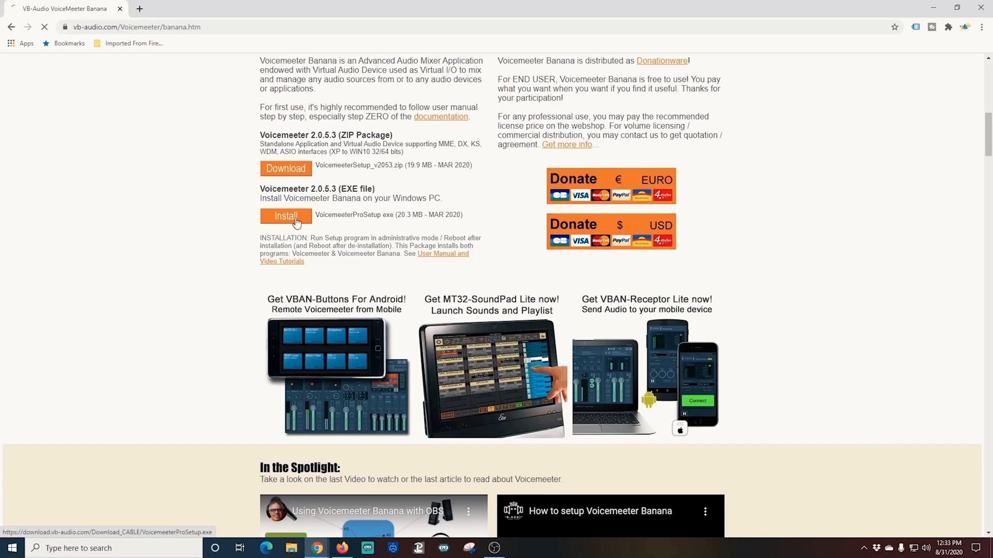
left_click(285, 216)
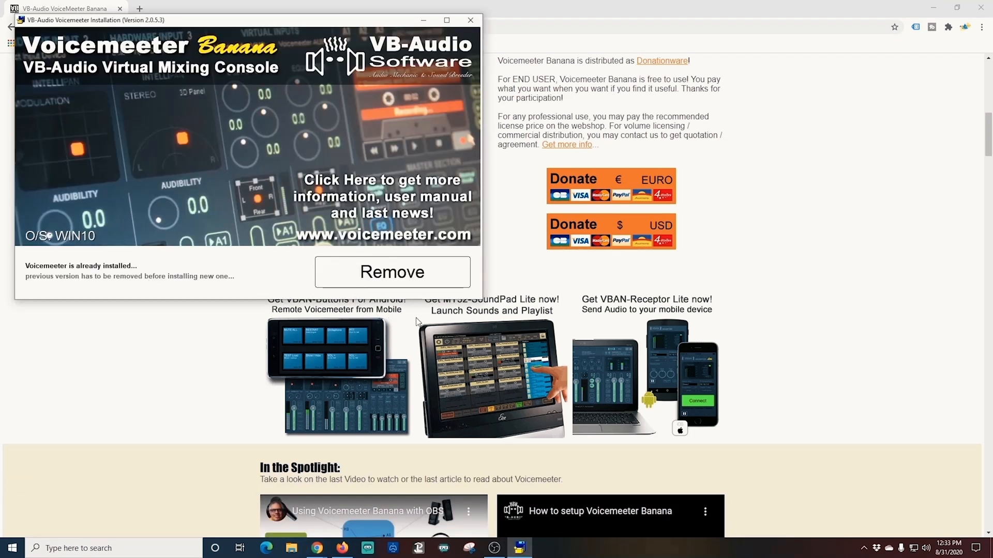
left_click(11, 548)
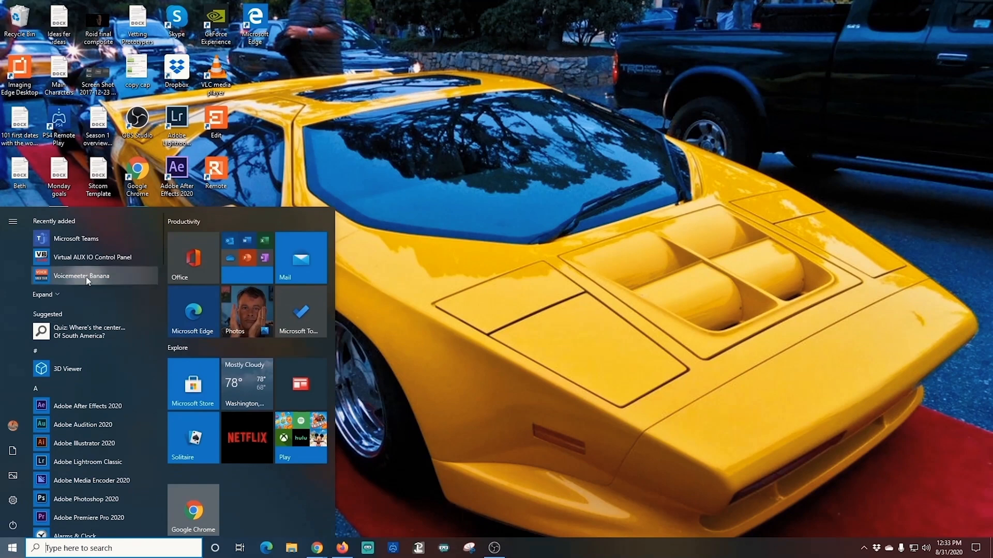
Launch Voicemeeter Banana and view its unconfigured mixer strips.
left_click(81, 275)
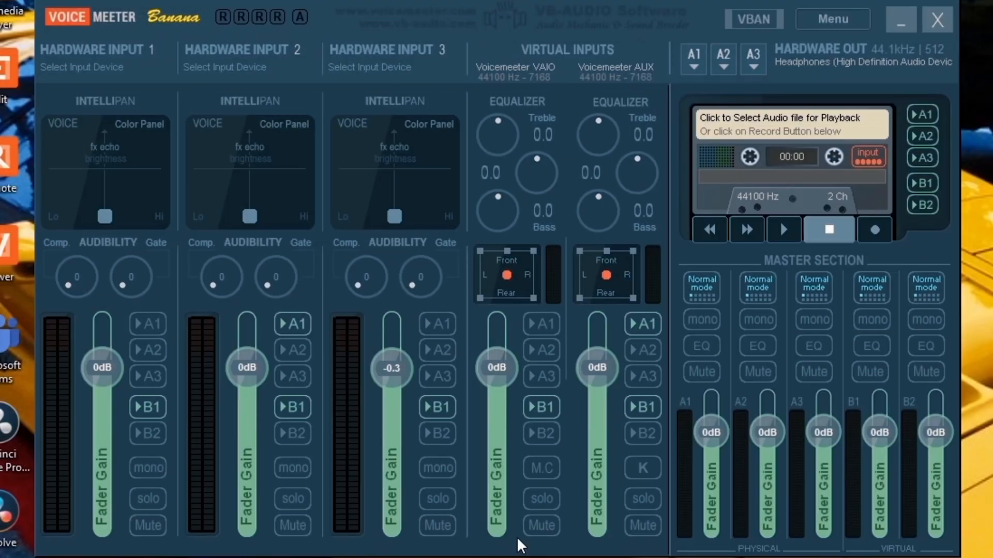
mouse_move(339, 238)
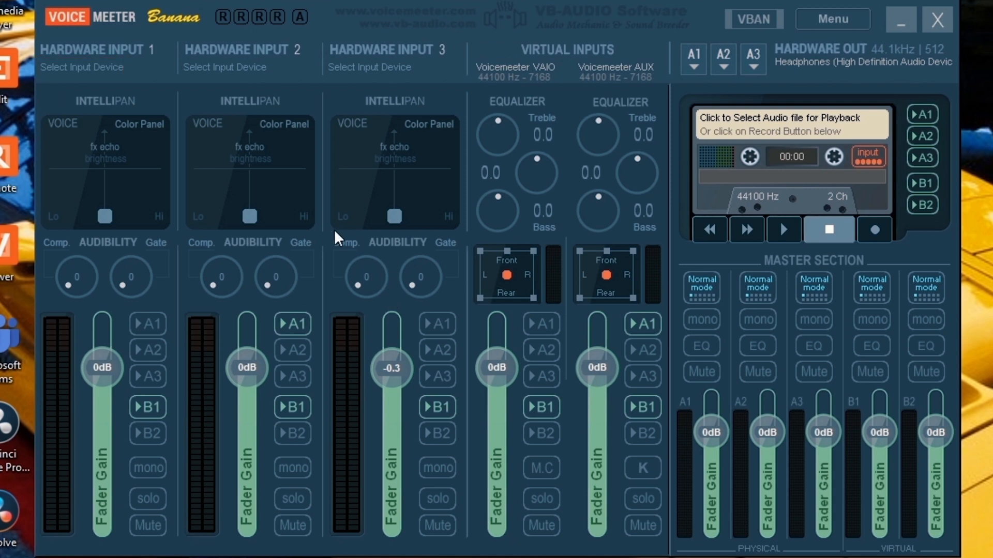
mouse_move(81, 68)
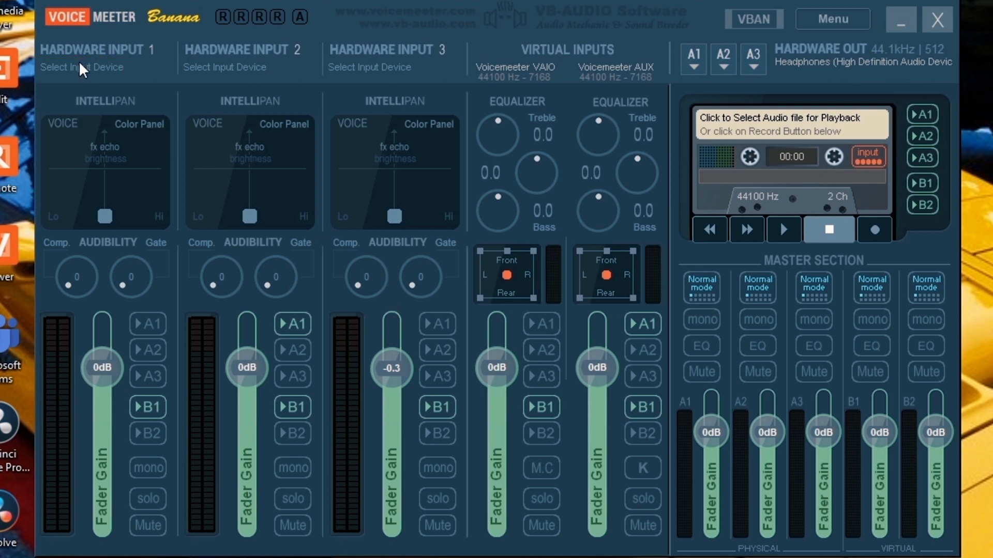
Set Hardware Input 1 to WDM: Digital Audio Interface (7- Cam Link).
left_click(80, 68)
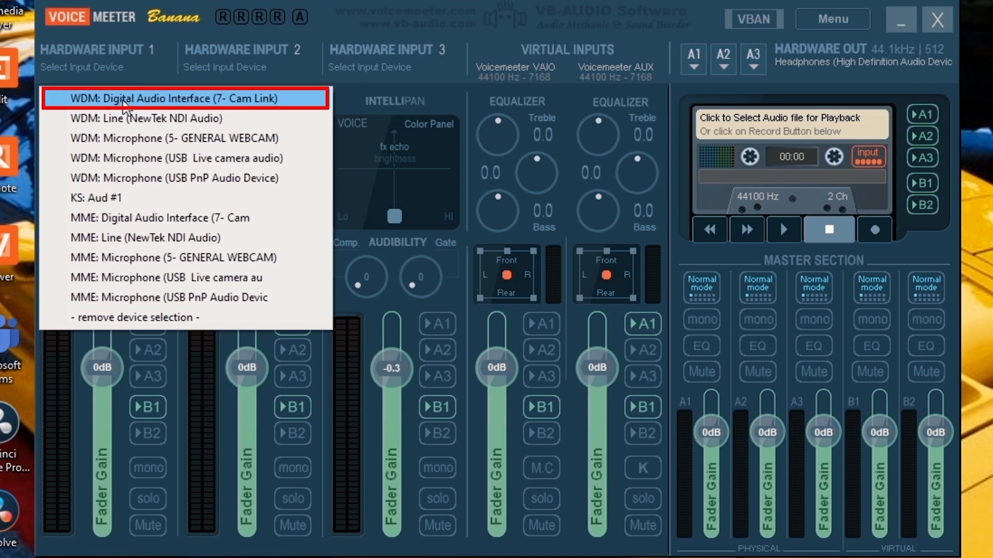
left_click(169, 98)
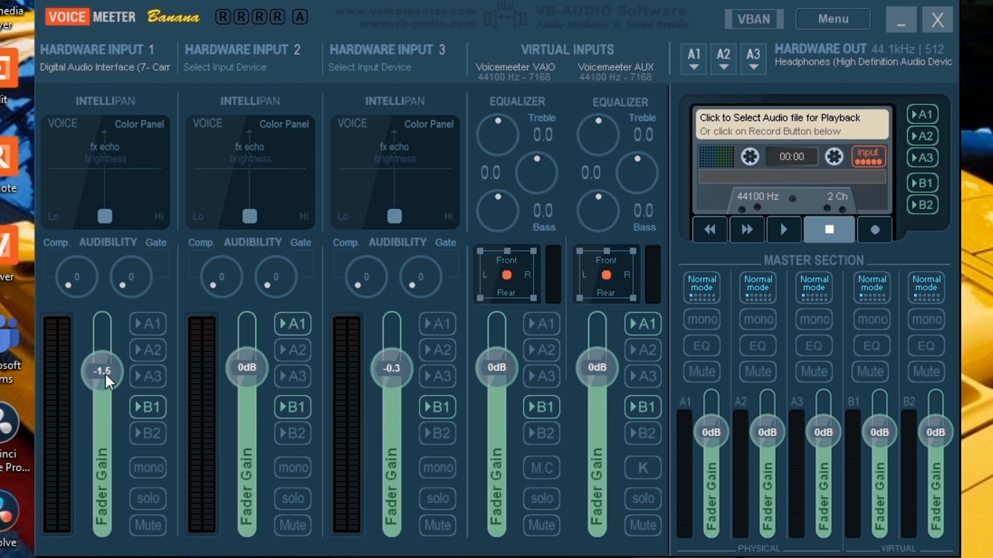
left_click(147, 324)
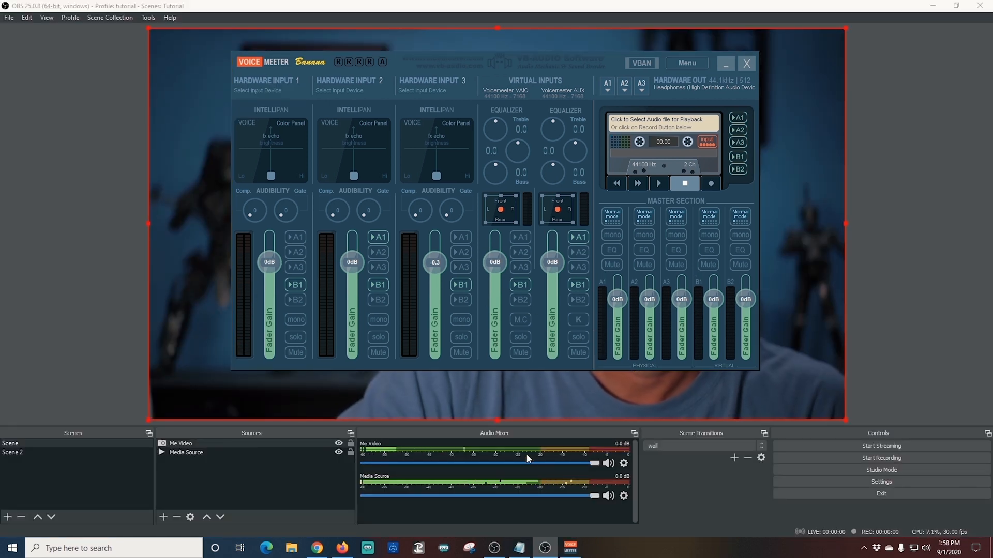
mouse_move(594, 420)
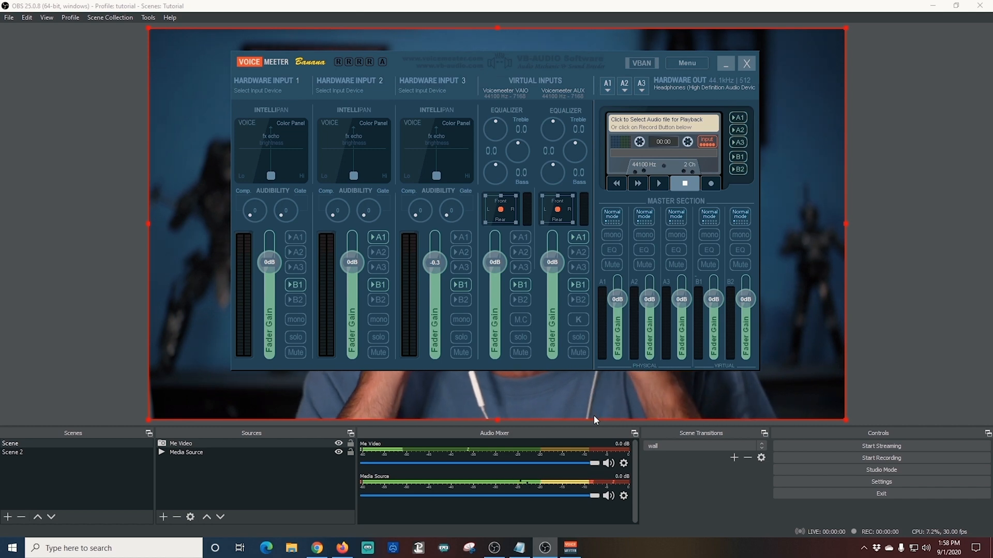
Switch to OBS Studio showing an empty scene with no sources.
left_click(11, 451)
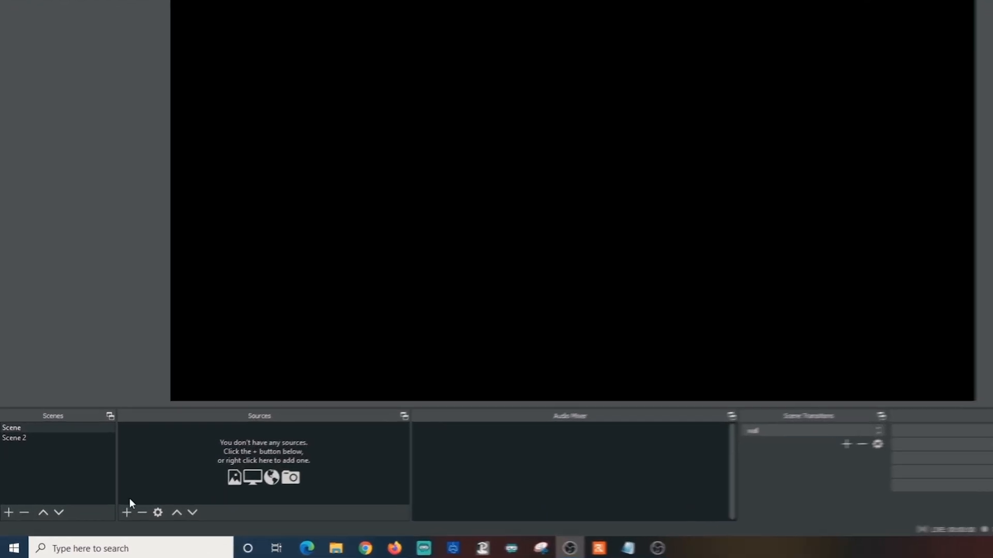
Add a Video Capture Device source 'my cam' using the Digital Audio Interface (7- Cam Link) audio.
left_click(126, 512)
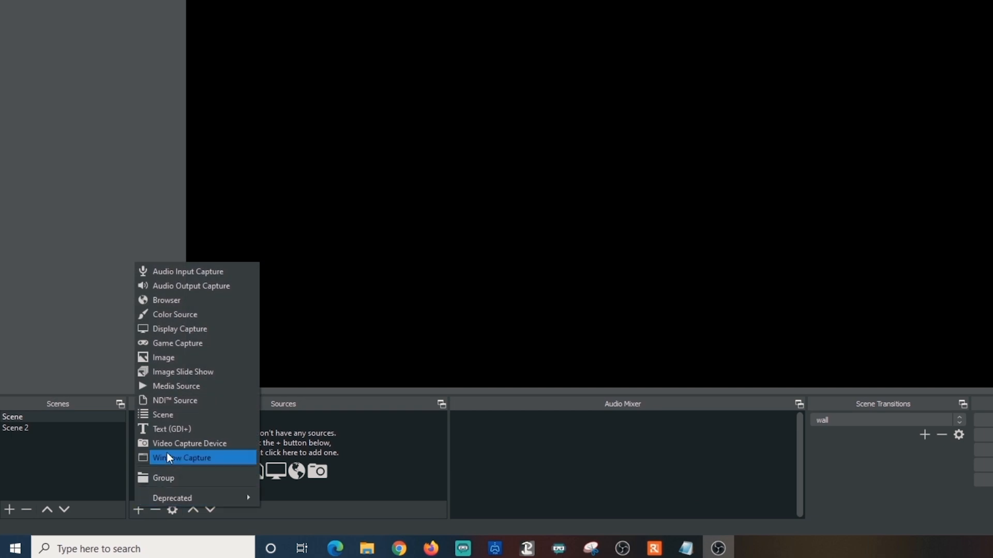
left_click(181, 457)
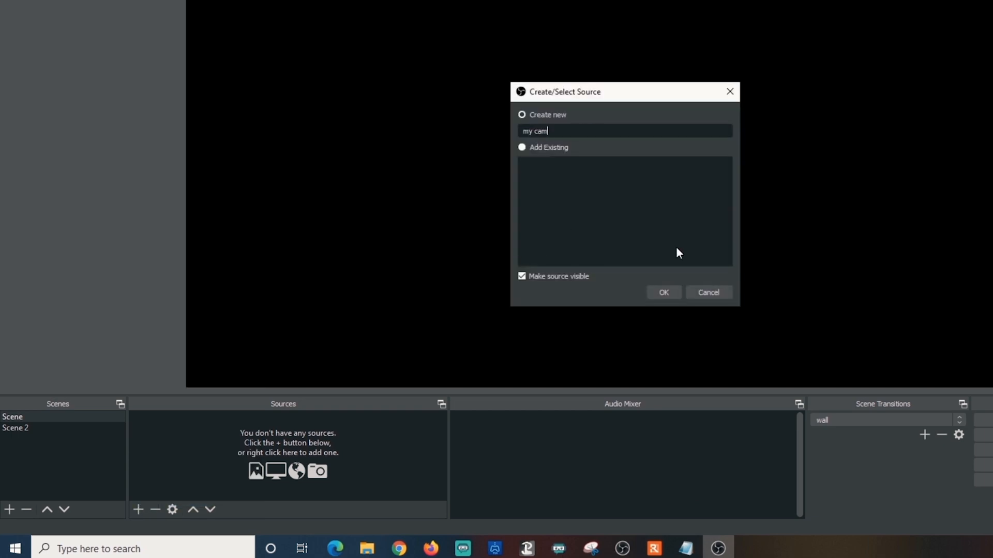
left_click(662, 291)
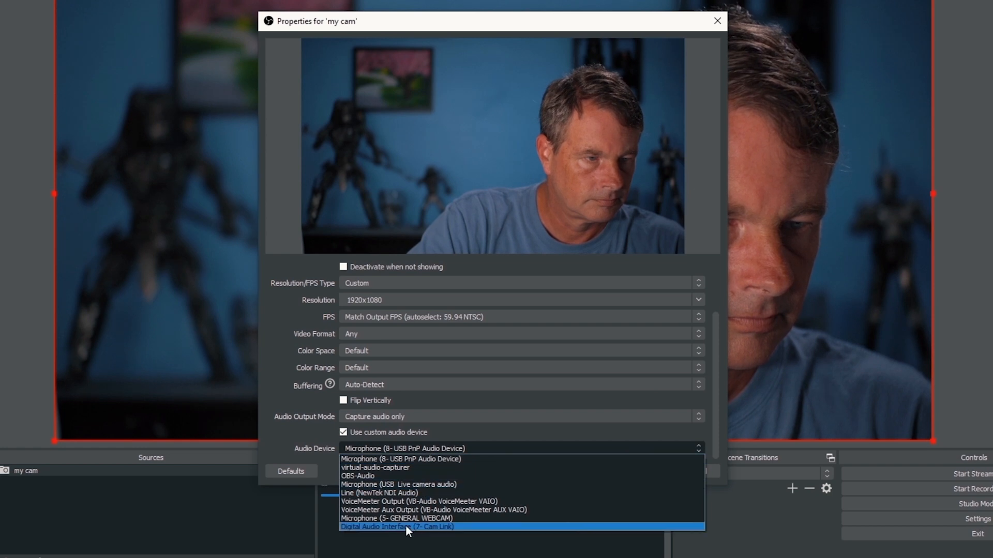
left_click(397, 526)
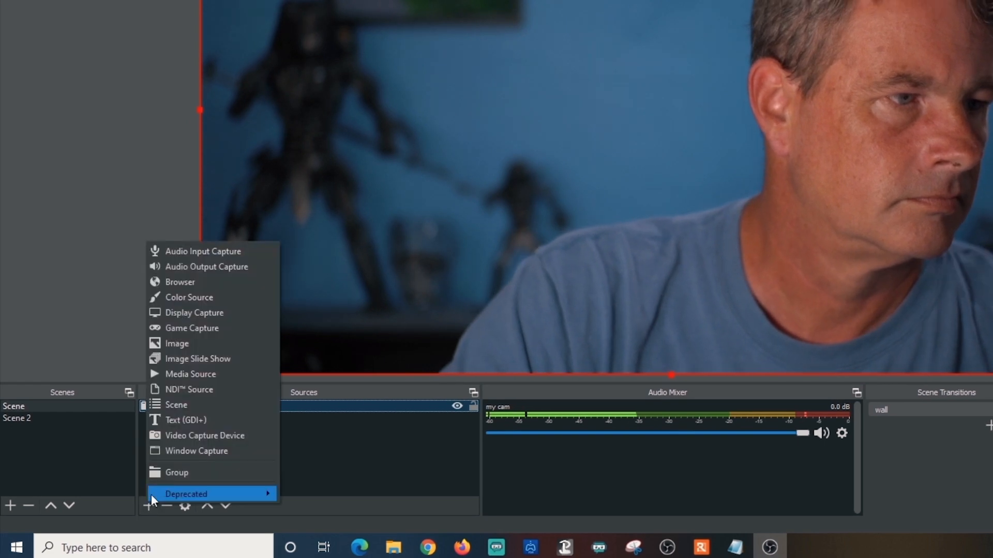
Add a Media Source 'video' playing the Witcher 3 gameplay mp4 on loop.
left_click(191, 373)
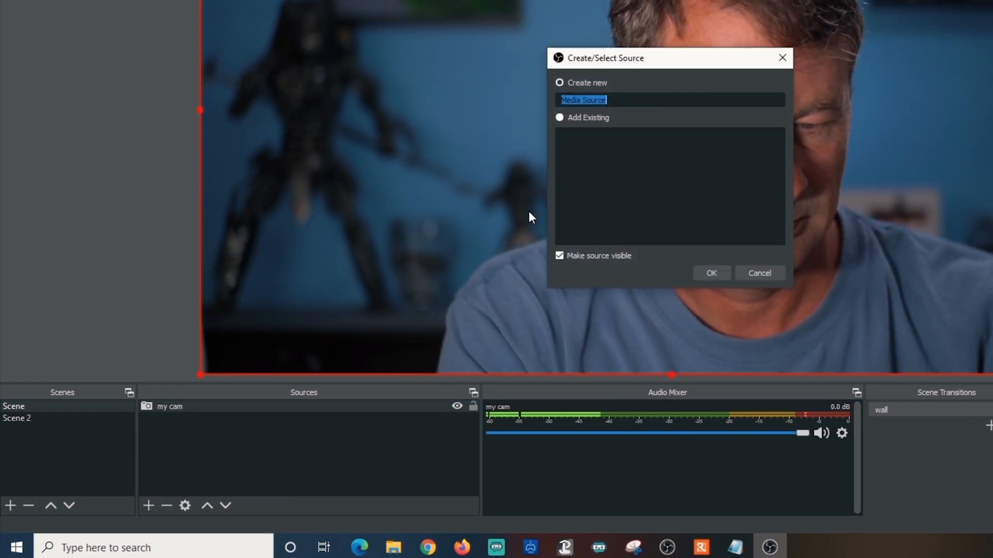
type("video")
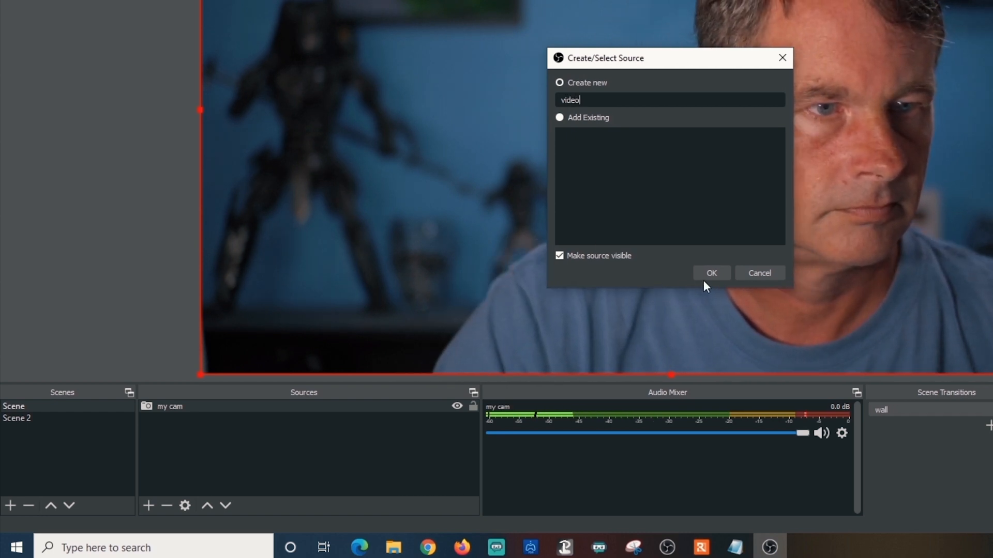
left_click(711, 273)
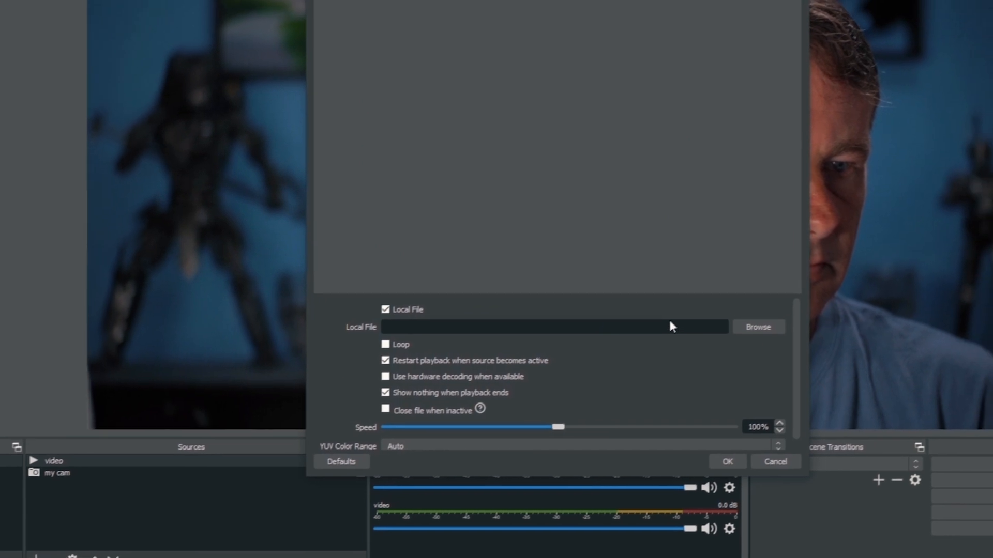
left_click(757, 326)
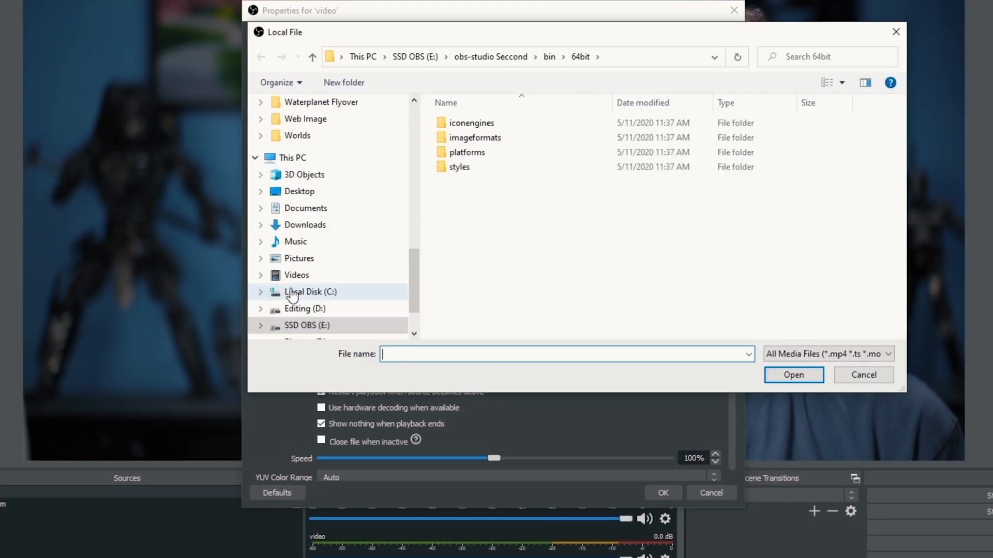
left_click(793, 375)
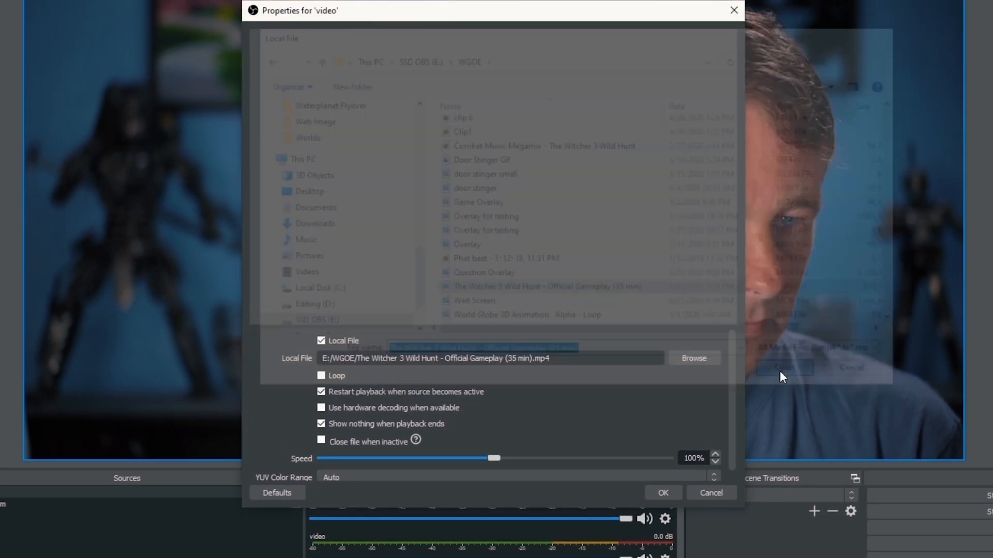
left_click(320, 375)
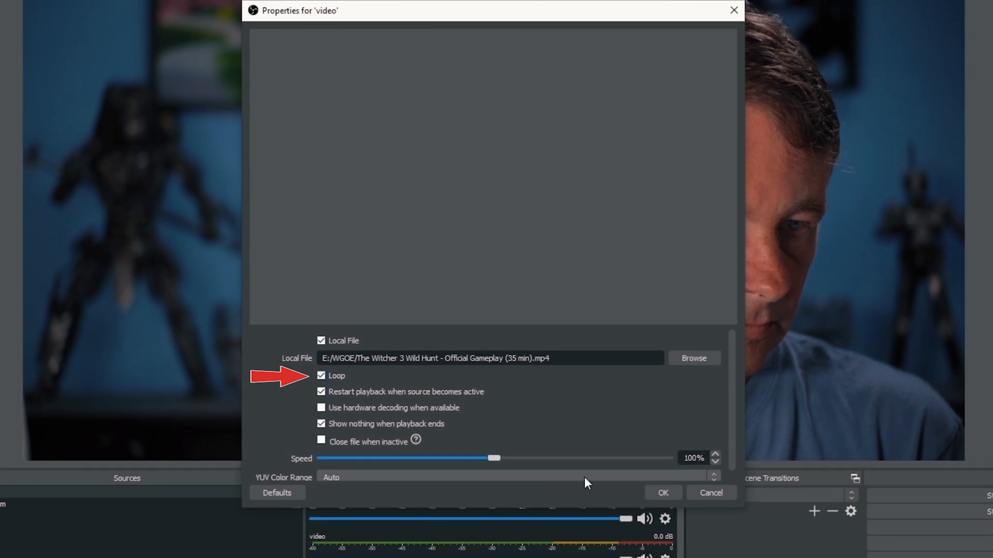
left_click(662, 492)
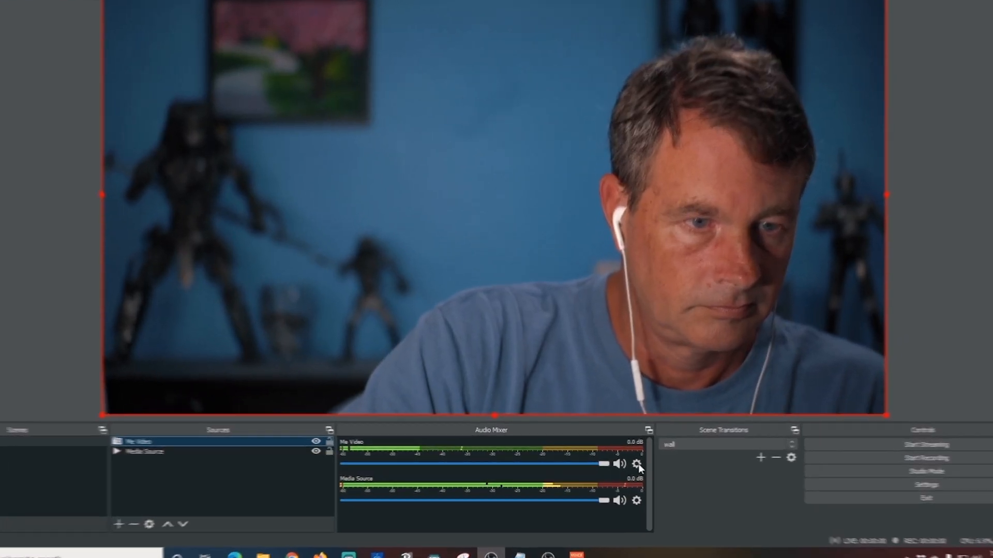
Set Media Source audio to Monitor and Output in Advanced Audio Properties and lower its volume.
left_click(636, 465)
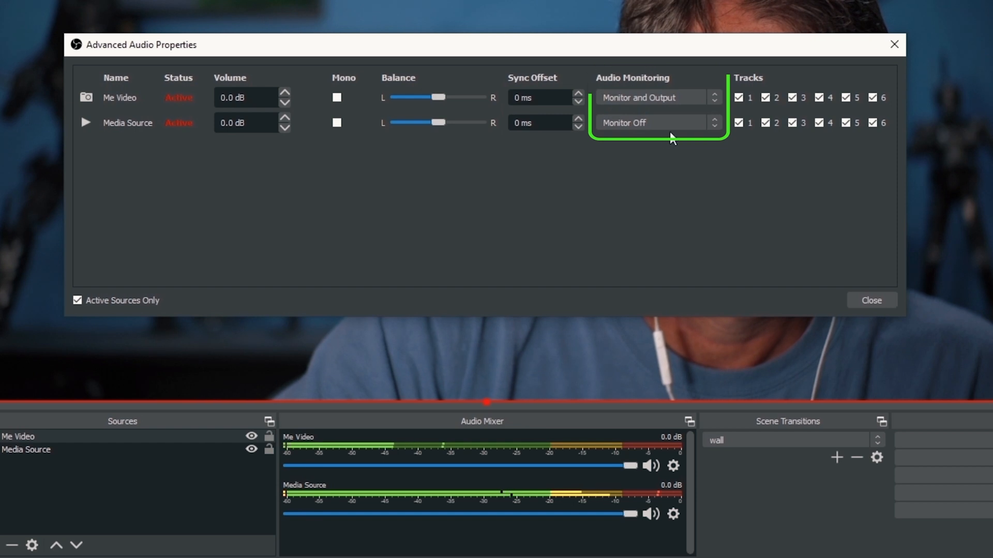
left_click(656, 122)
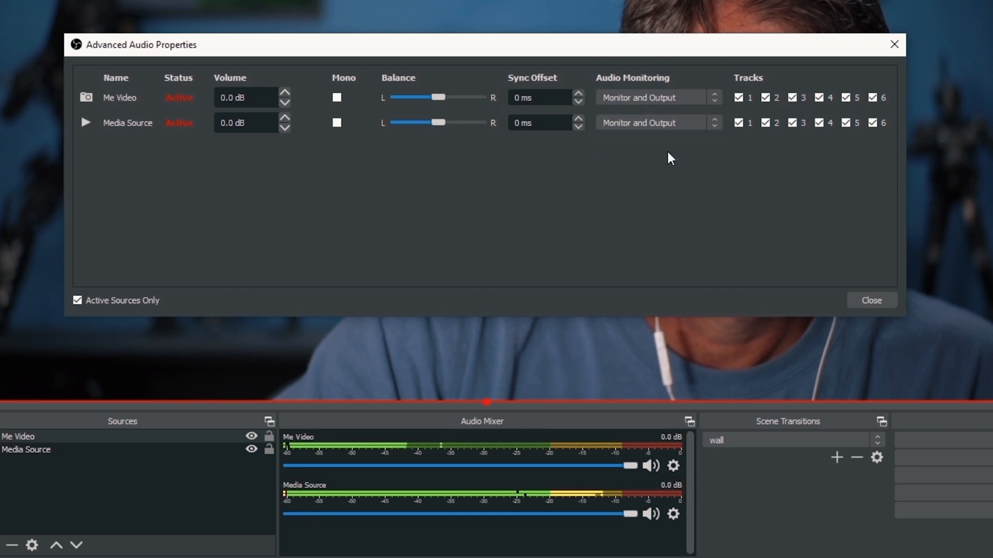
mouse_move(870, 300)
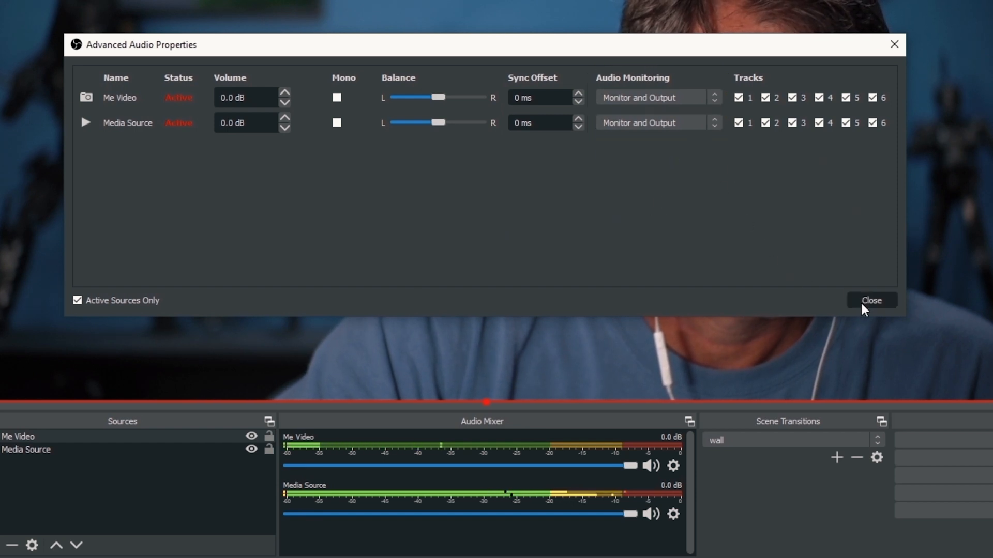
left_click(871, 300)
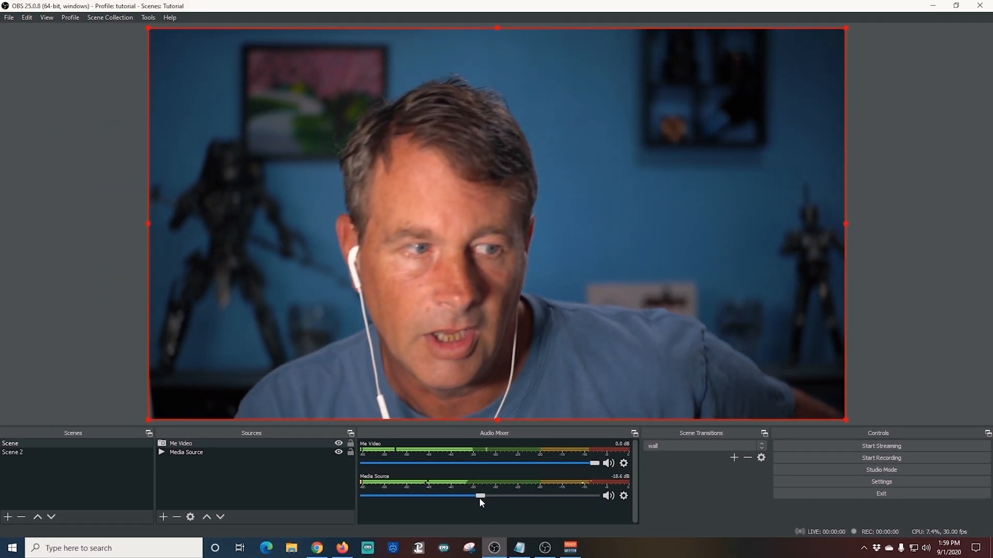
left_click(569, 548)
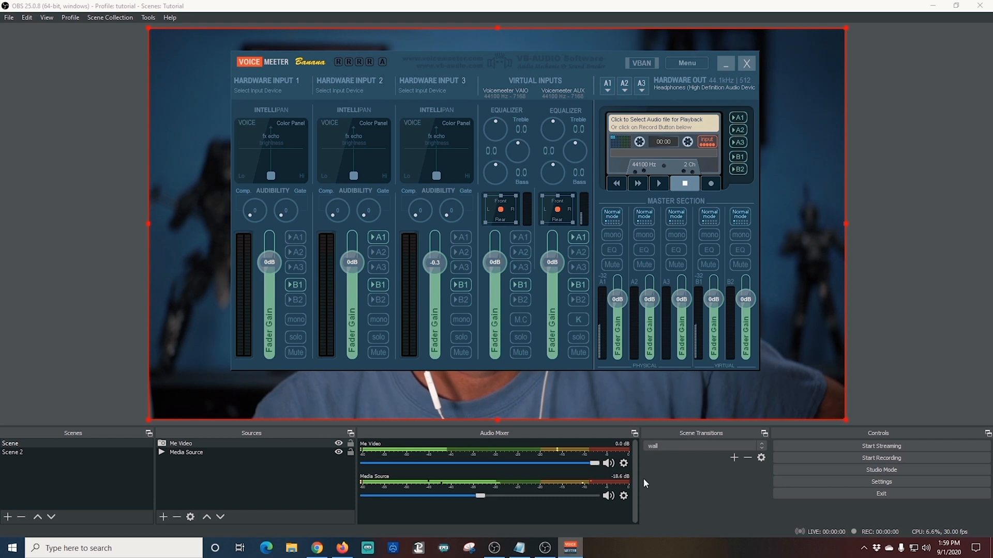
mouse_move(731, 228)
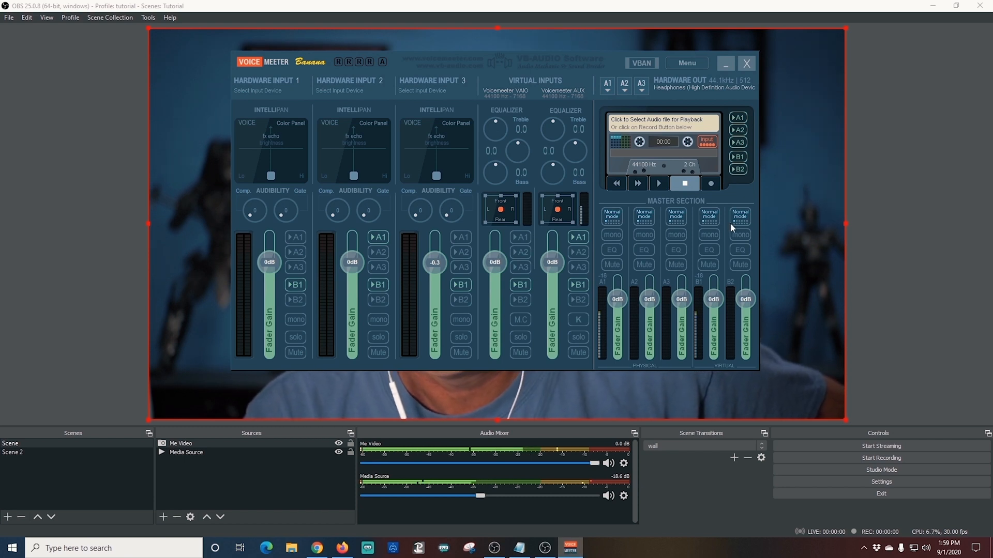
mouse_move(582, 209)
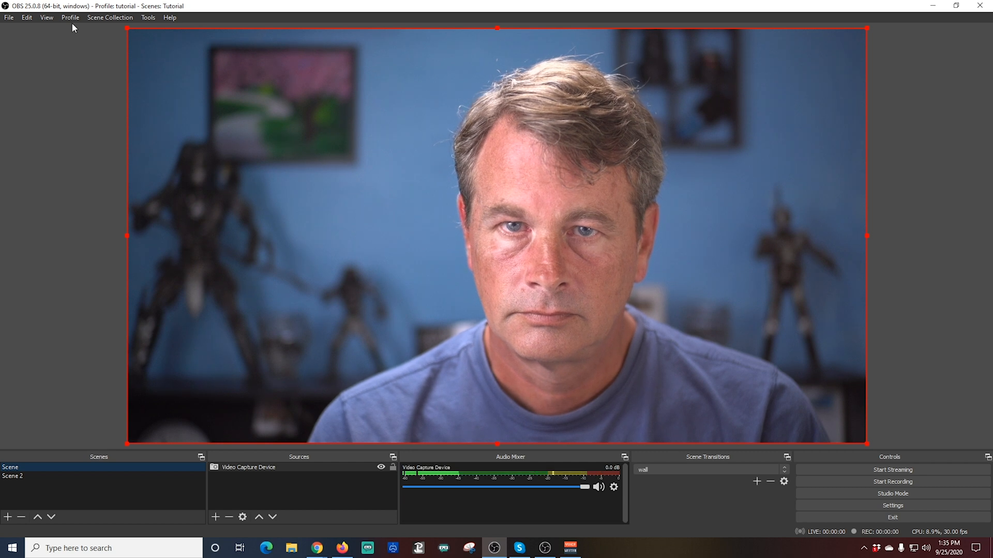
Start the VirtualCam output with OBS-Camera as the target camera.
left_click(148, 18)
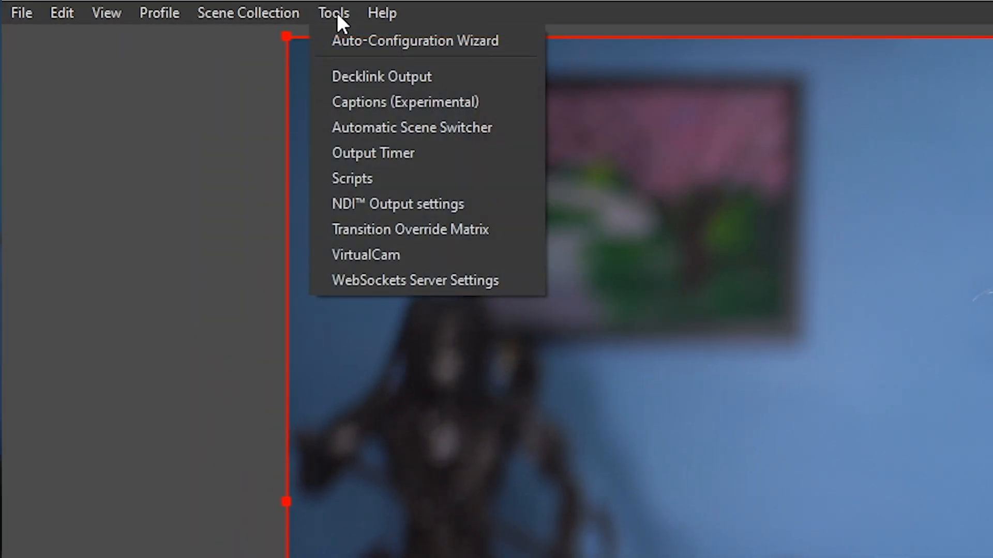
left_click(365, 255)
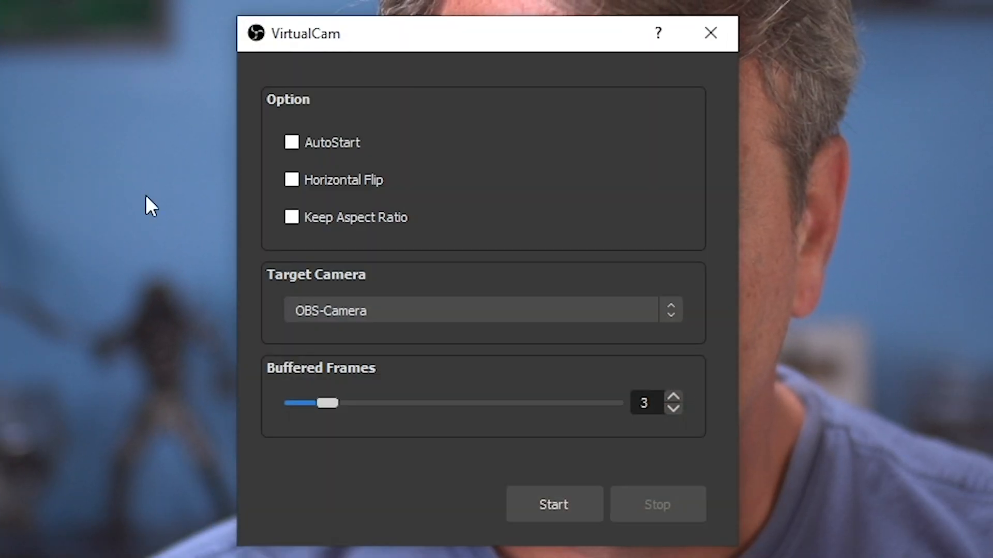
left_click(481, 310)
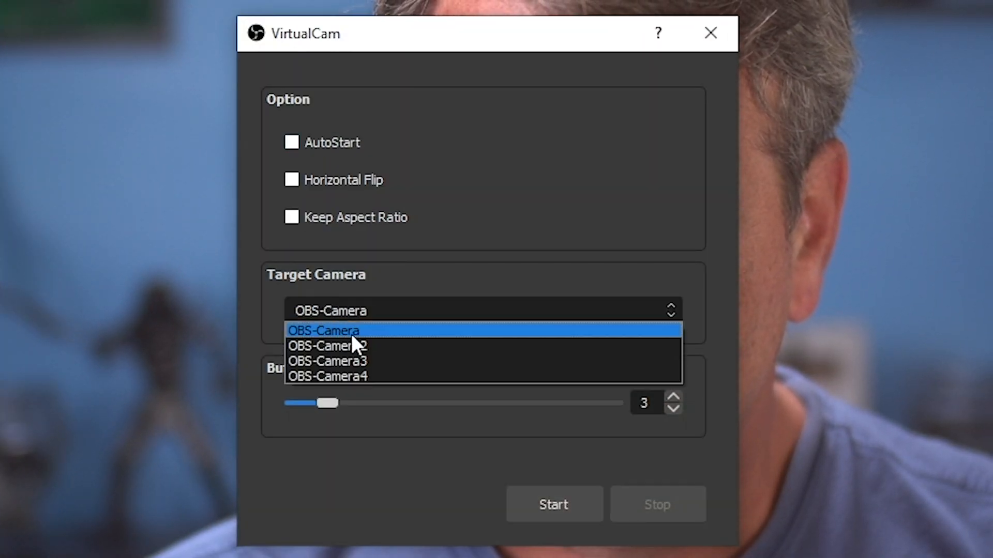
left_click(322, 330)
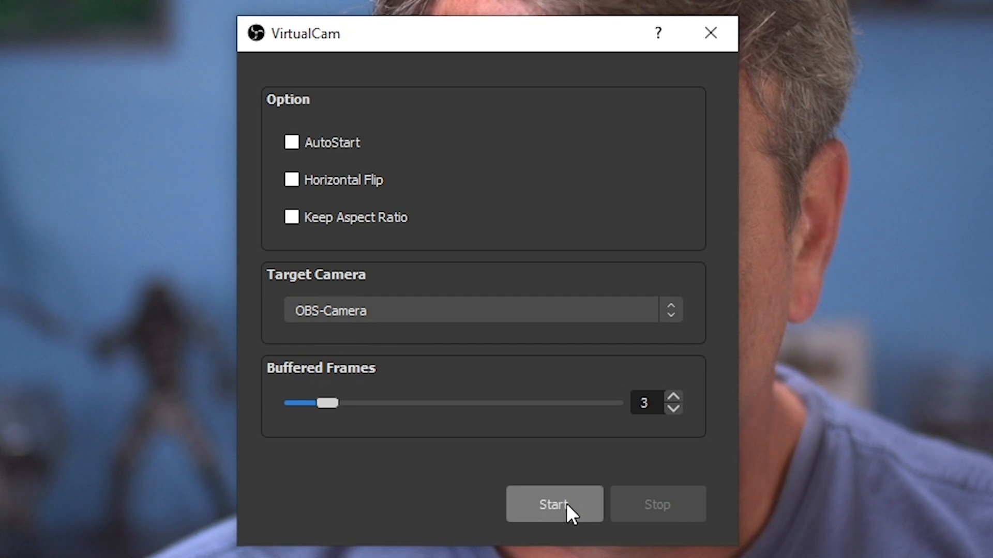
left_click(554, 504)
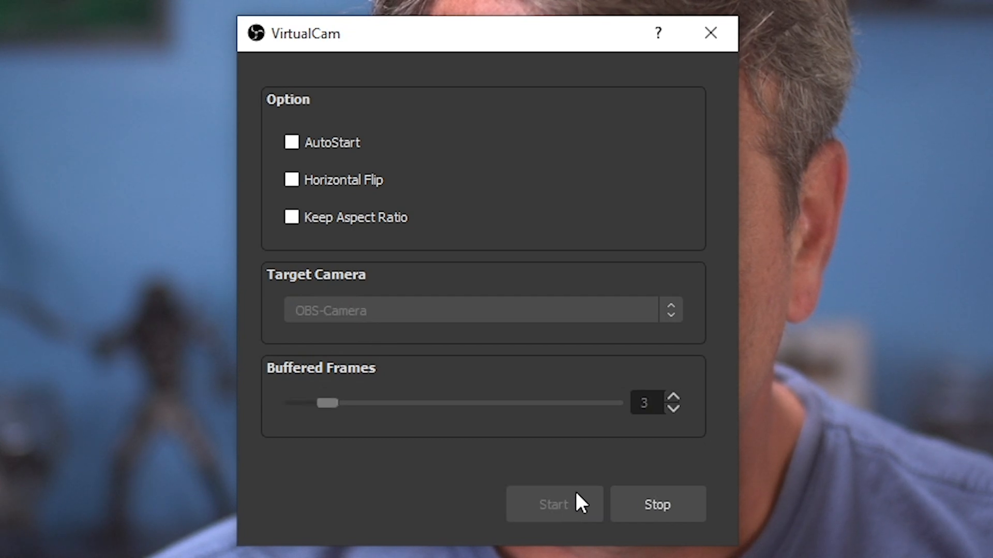
left_click(710, 33)
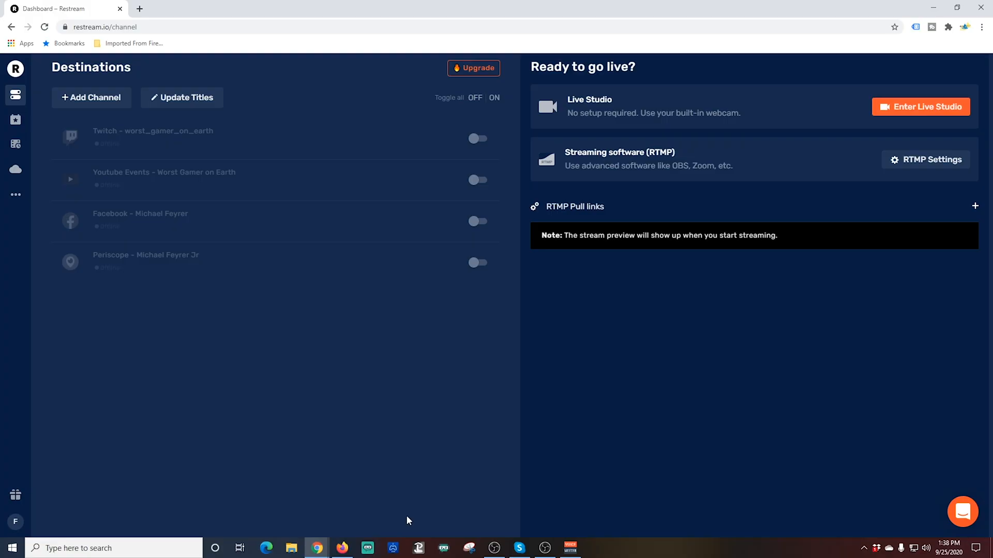
mouse_move(924, 107)
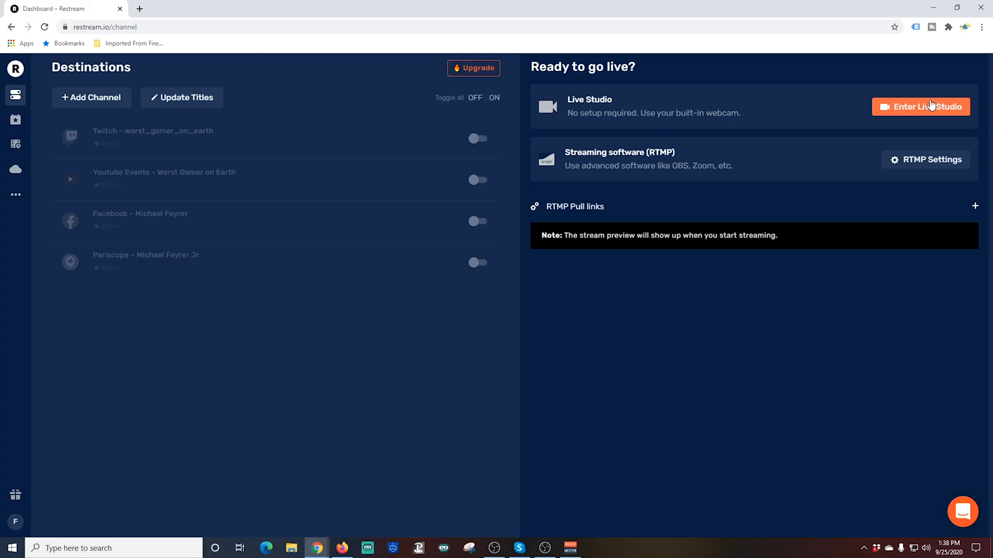
Enter Restream Live Studio from the dashboard.
left_click(920, 107)
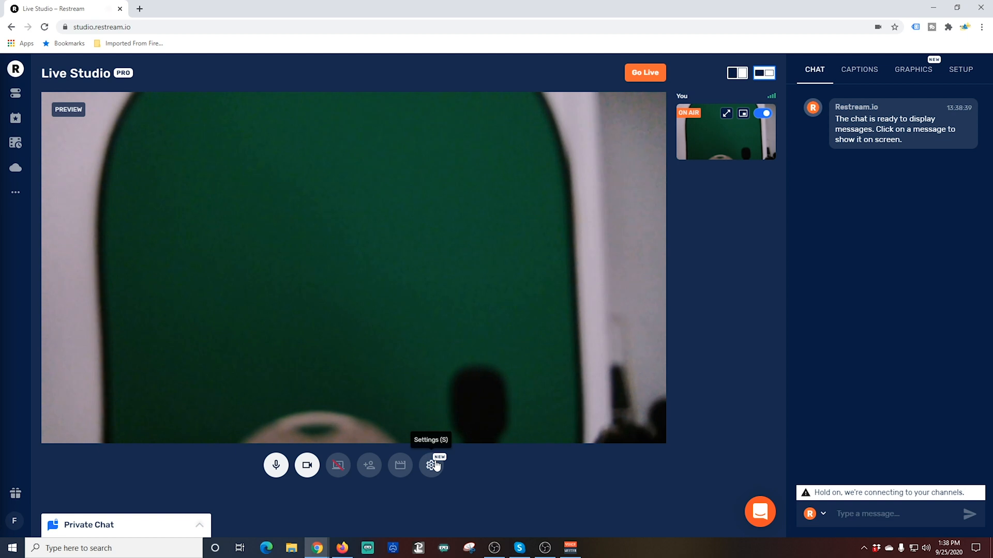
In Live Studio settings, choose OBS-Camera as the video input.
left_click(433, 465)
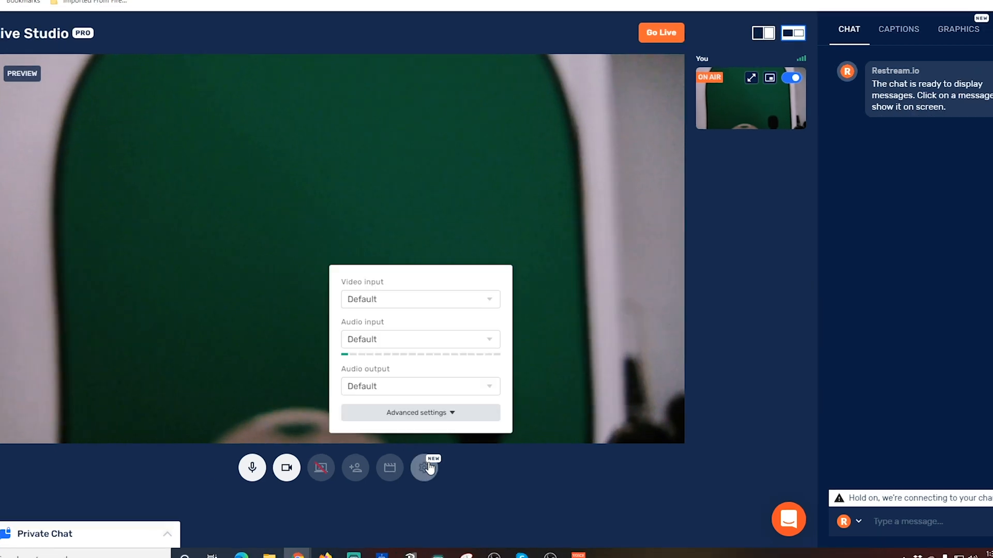
left_click(420, 299)
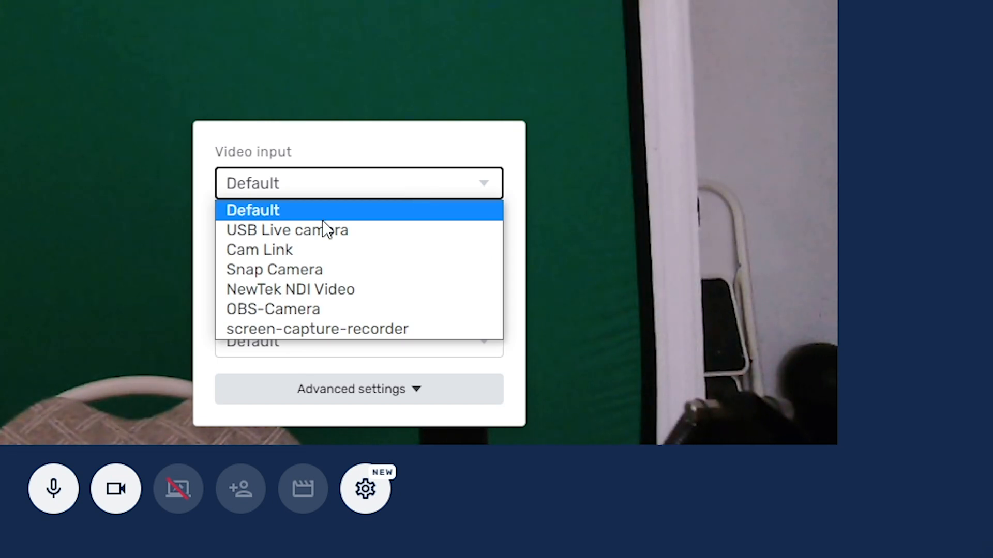
mouse_move(273, 310)
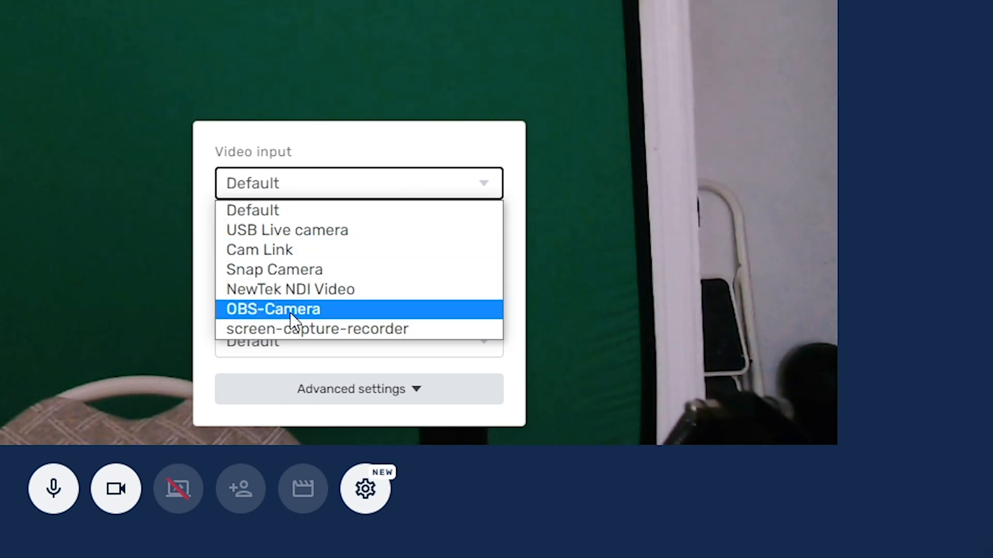
left_click(272, 309)
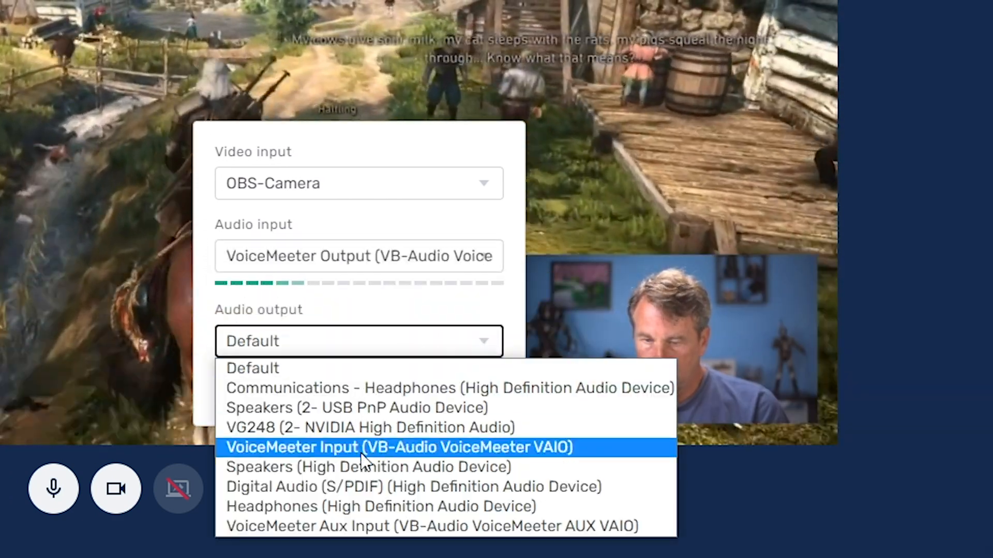
Route audio to Headphones, set quality to Full HD 1080p and disable noise suppression.
left_click(379, 507)
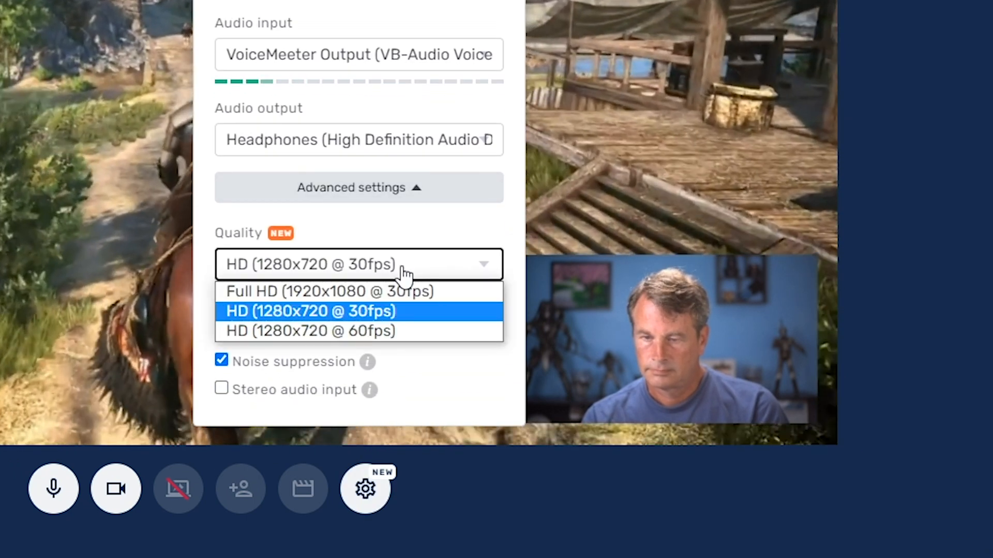
left_click(331, 292)
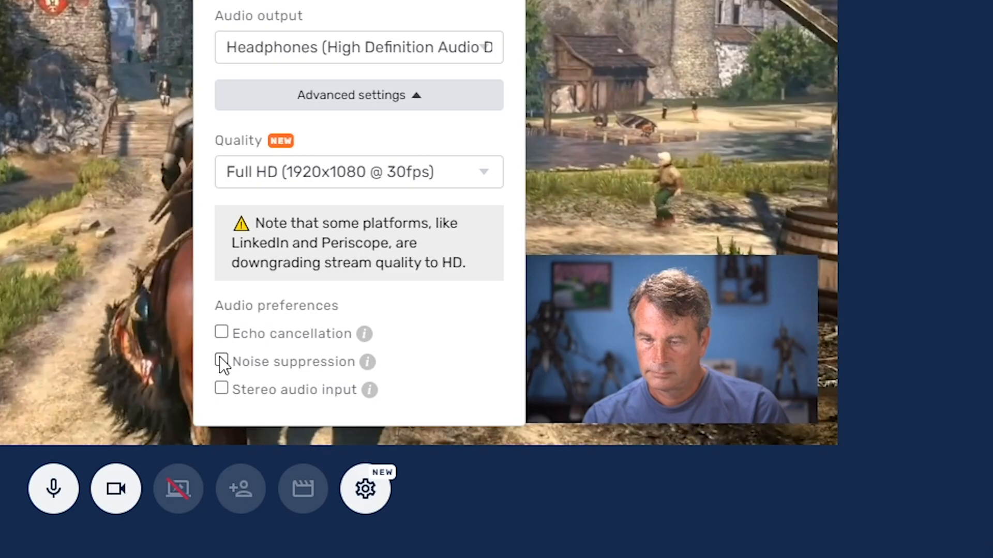
left_click(221, 389)
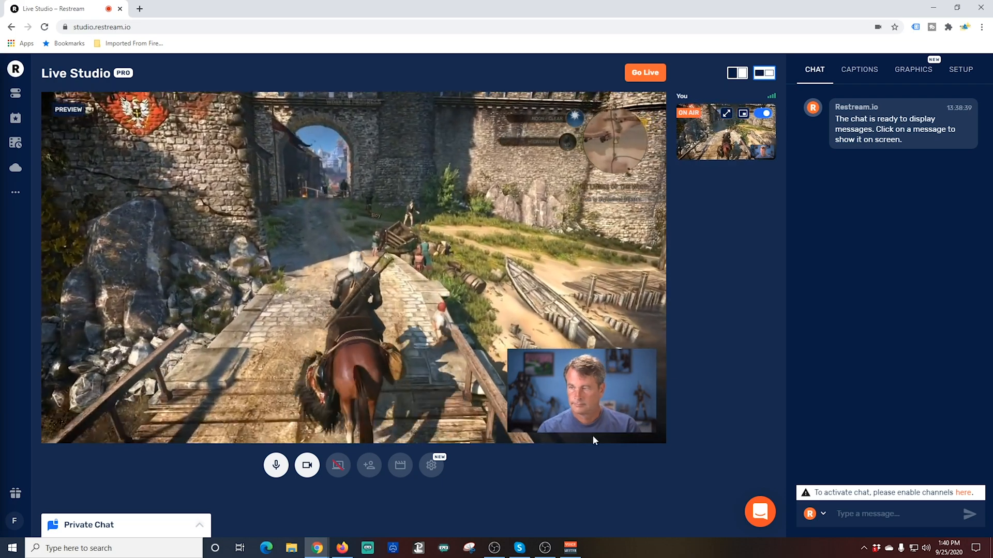
Show the Easy Lower Thirds caption on the stream preview from the Captions options.
left_click(898, 123)
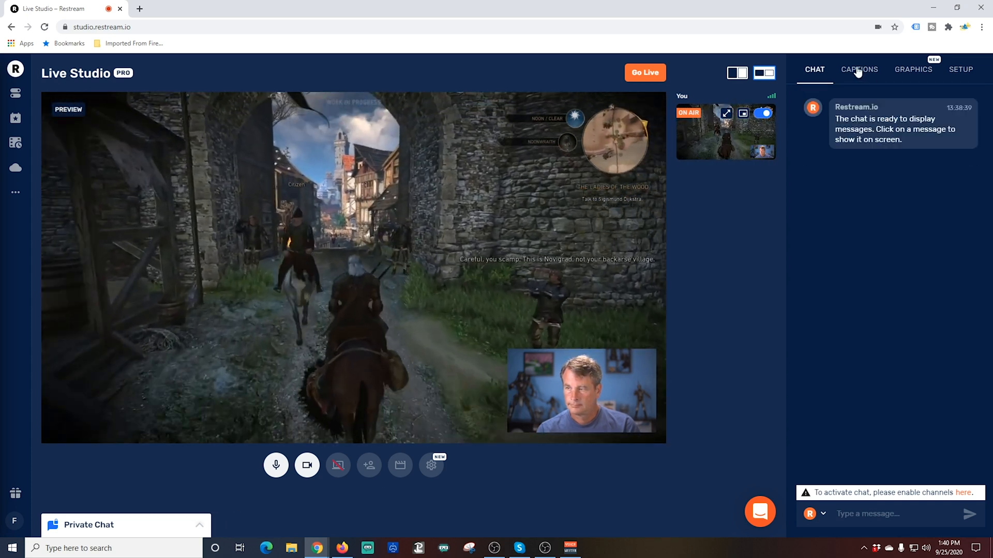
left_click(858, 69)
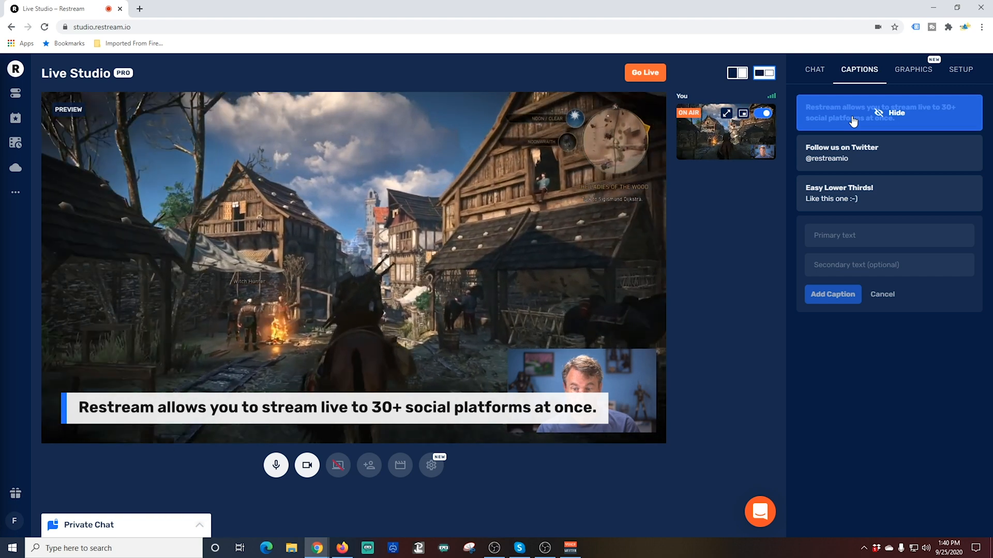
left_click(839, 194)
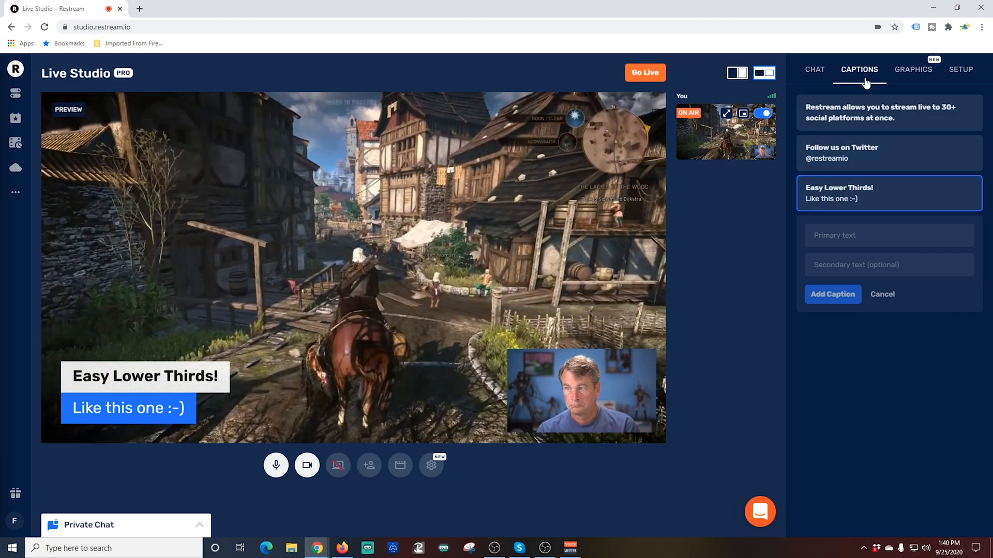
Show the Graphics options and play a video graphic over the stream.
left_click(913, 69)
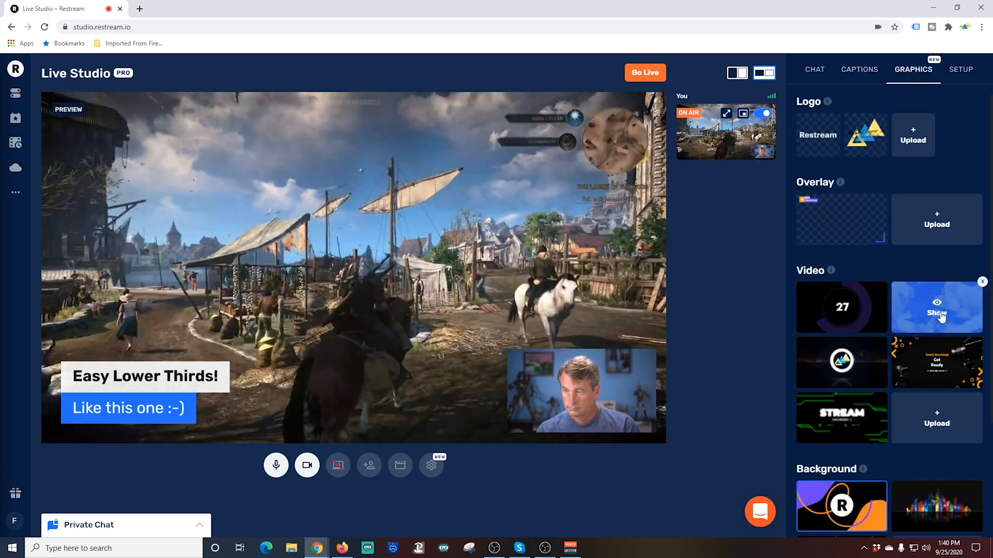
left_click(937, 307)
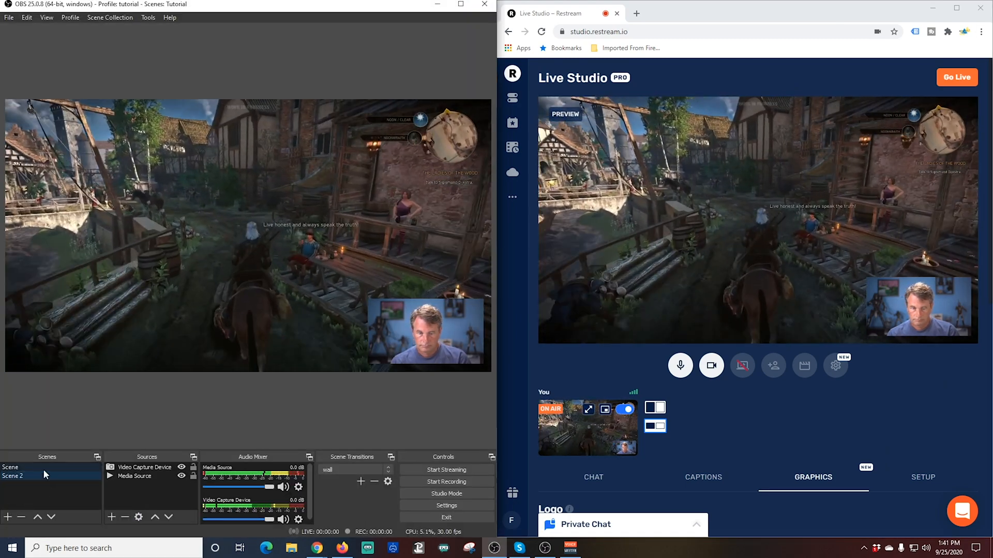
Alternate between the webcam-only Scene and gameplay Scene 2, mirrored live in Restream.
left_click(10, 467)
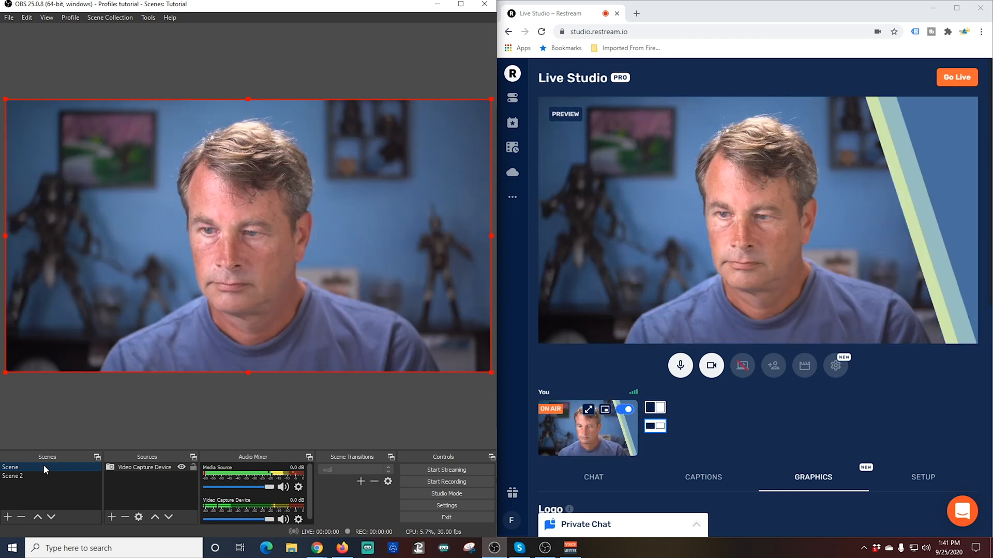
left_click(12, 476)
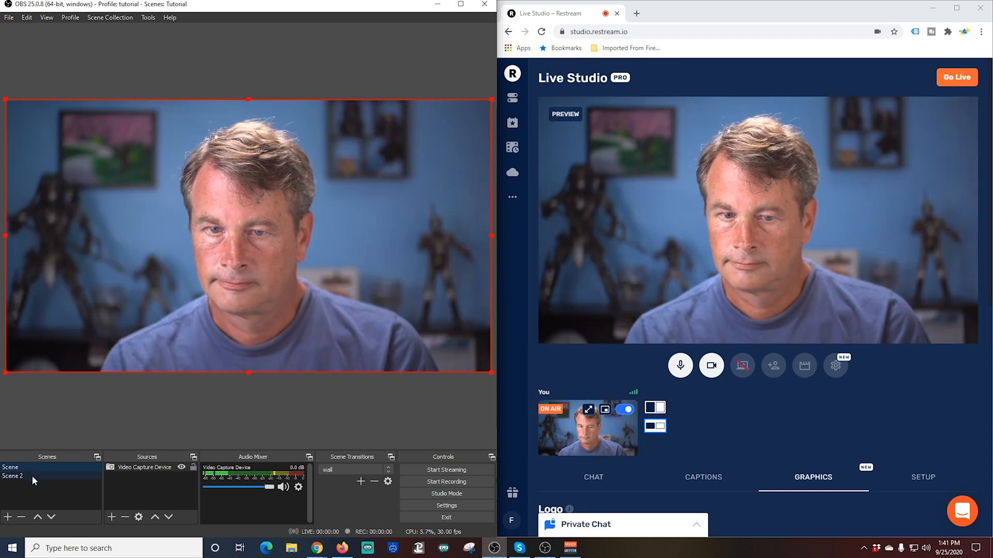
left_click(12, 476)
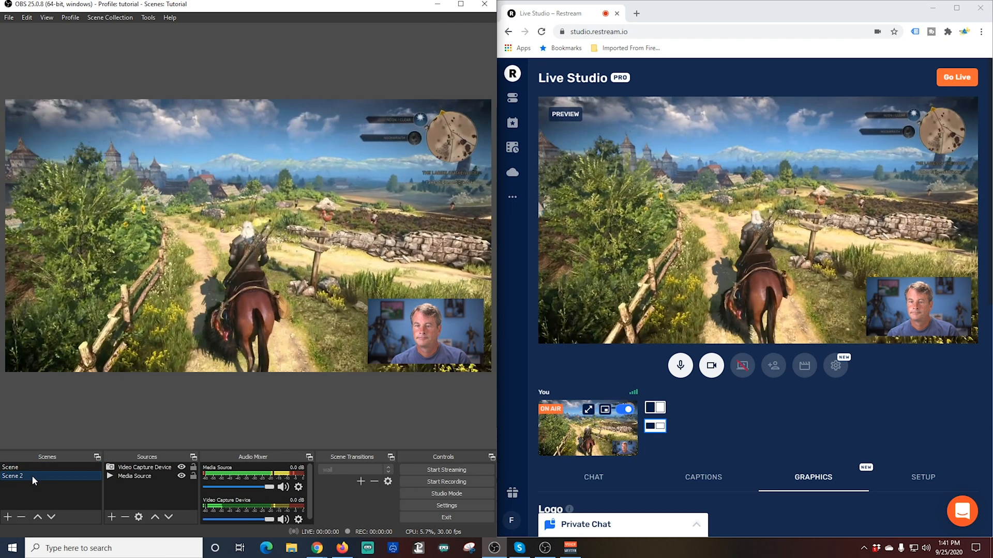
left_click(11, 467)
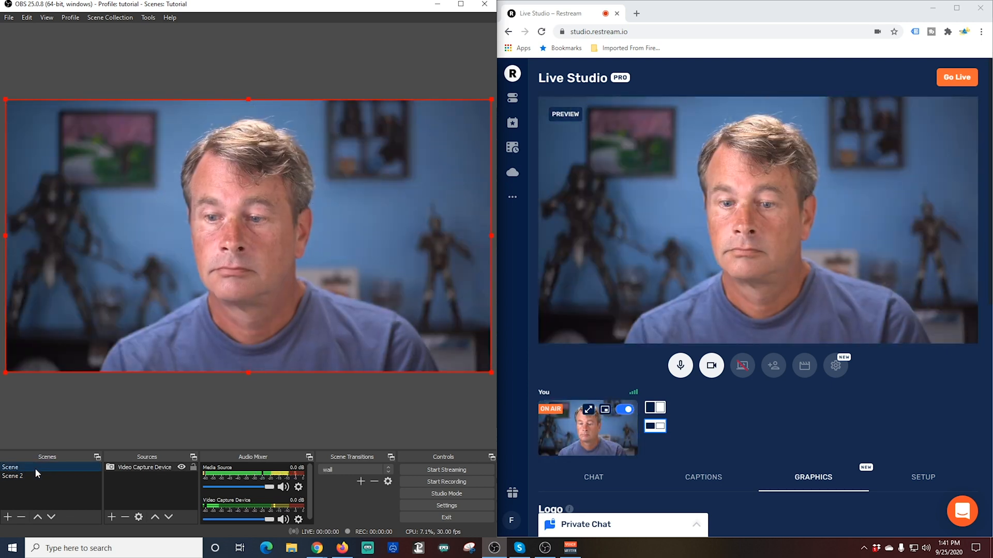
left_click(12, 476)
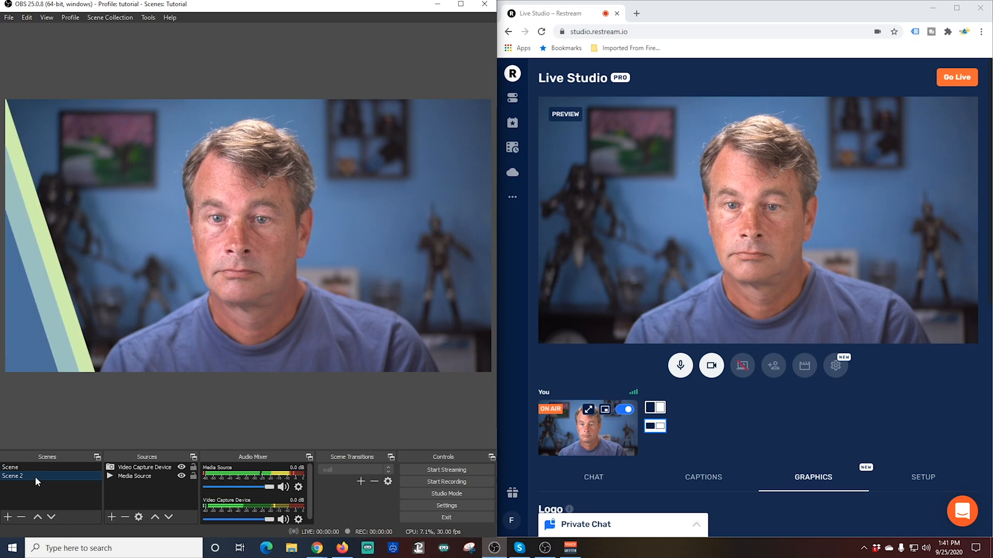
left_click(12, 476)
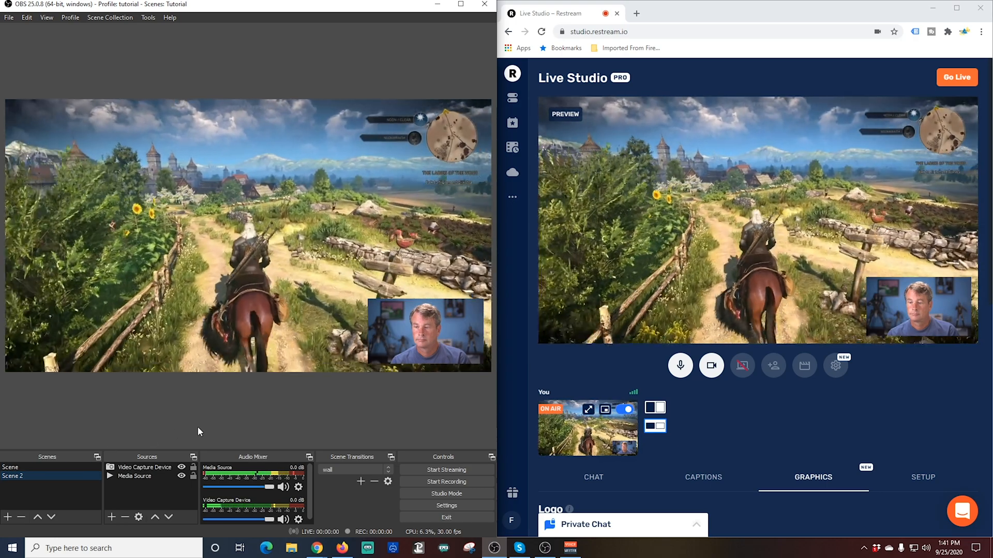